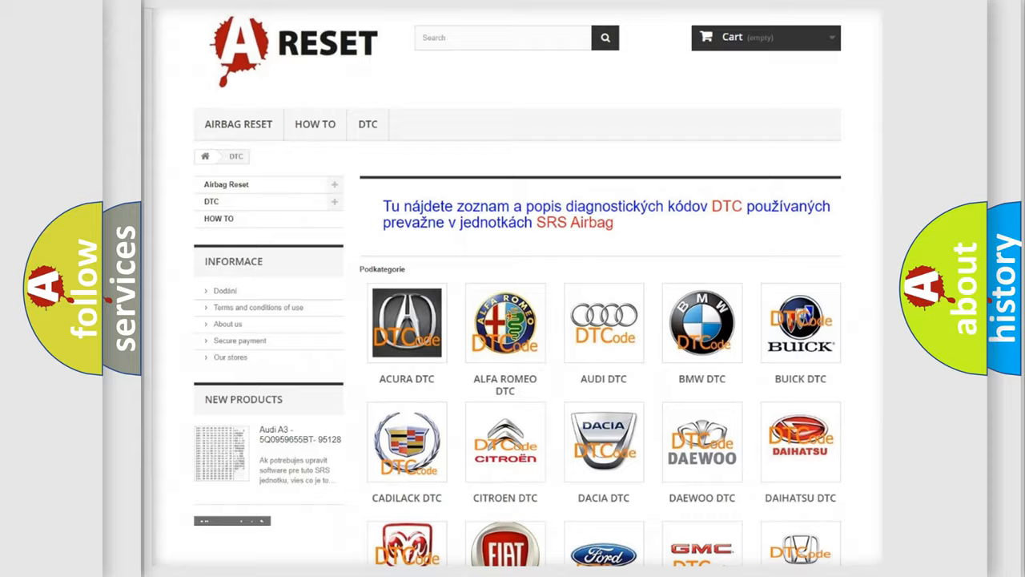
pyautogui.scroll(-3)
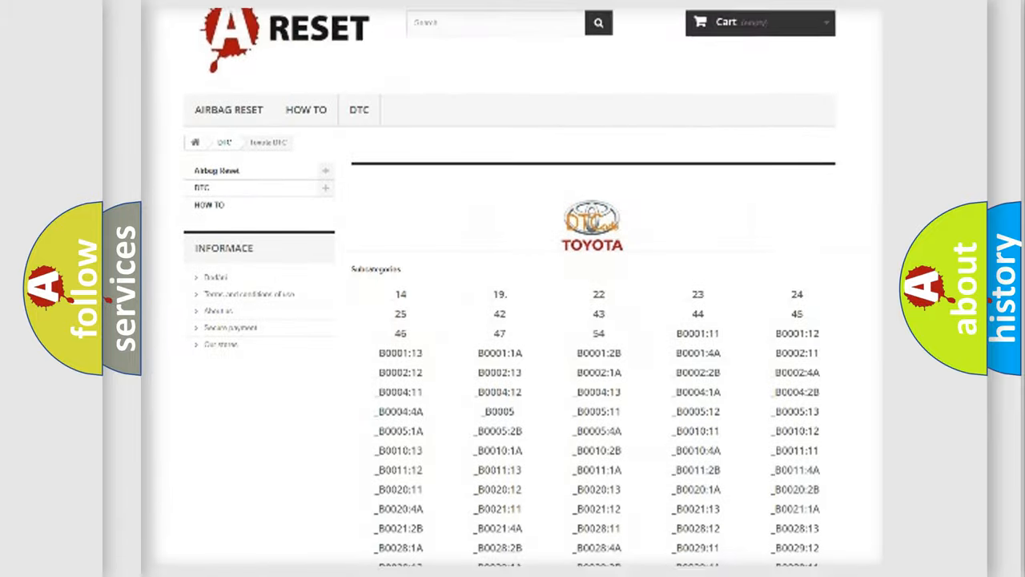
pyautogui.scroll(-3)
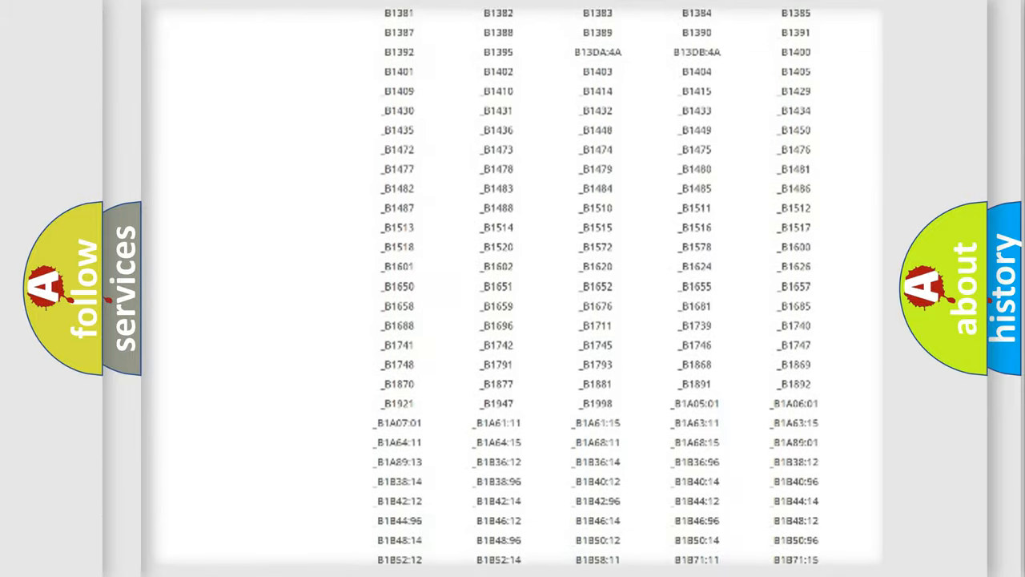